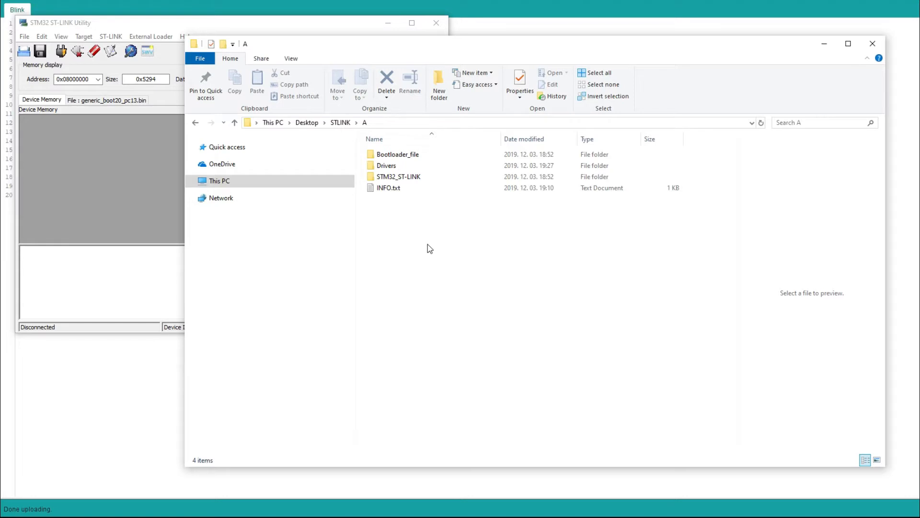
pyautogui.moveTo(437, 259)
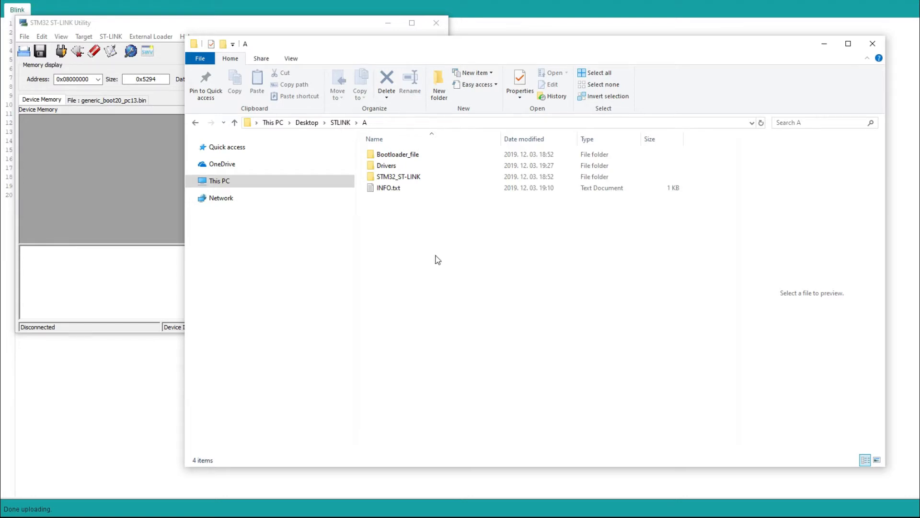
pyautogui.moveTo(443, 265)
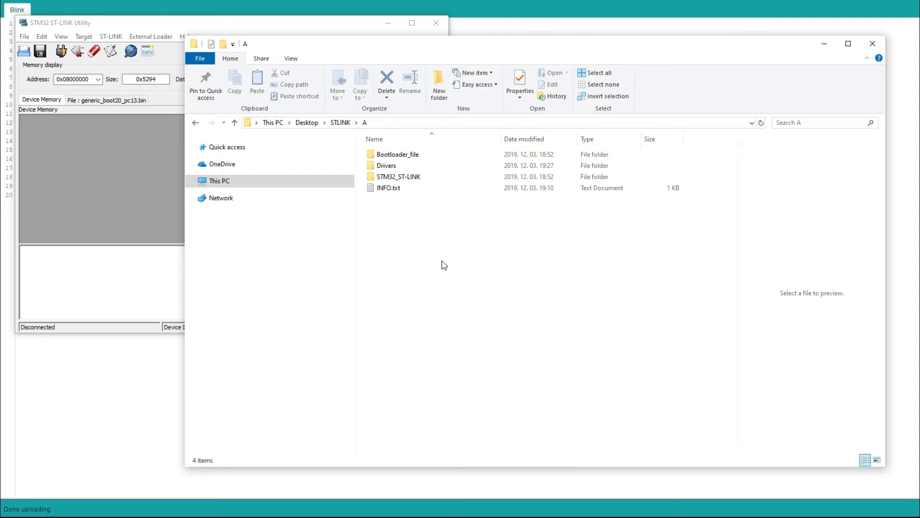
pyautogui.moveTo(446, 248)
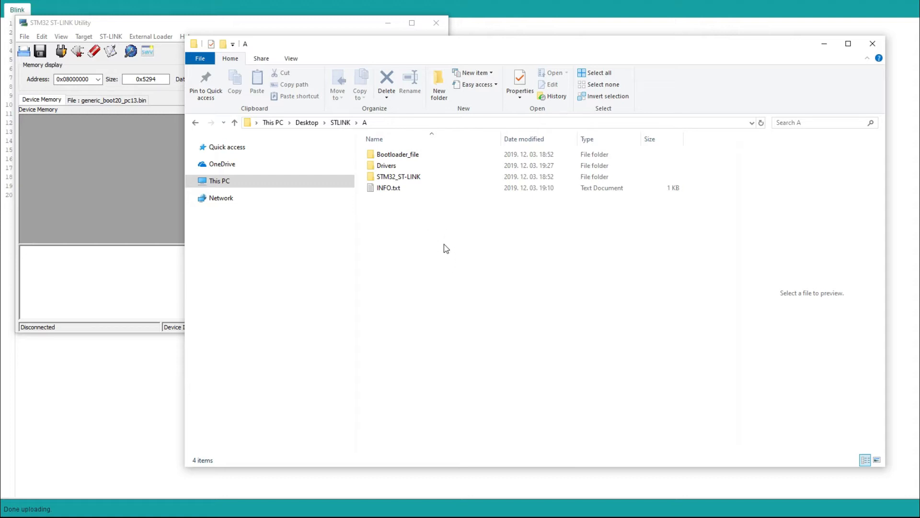
pyautogui.moveTo(442, 251)
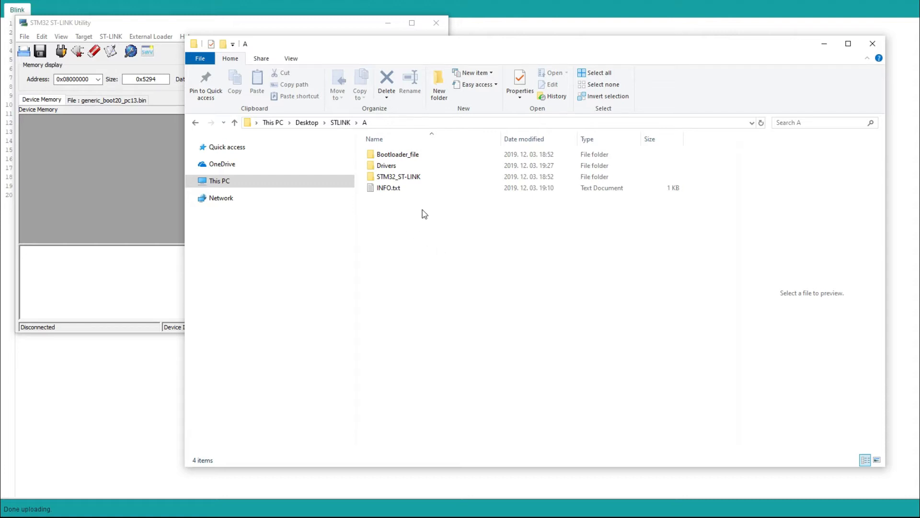
pyautogui.moveTo(398, 176)
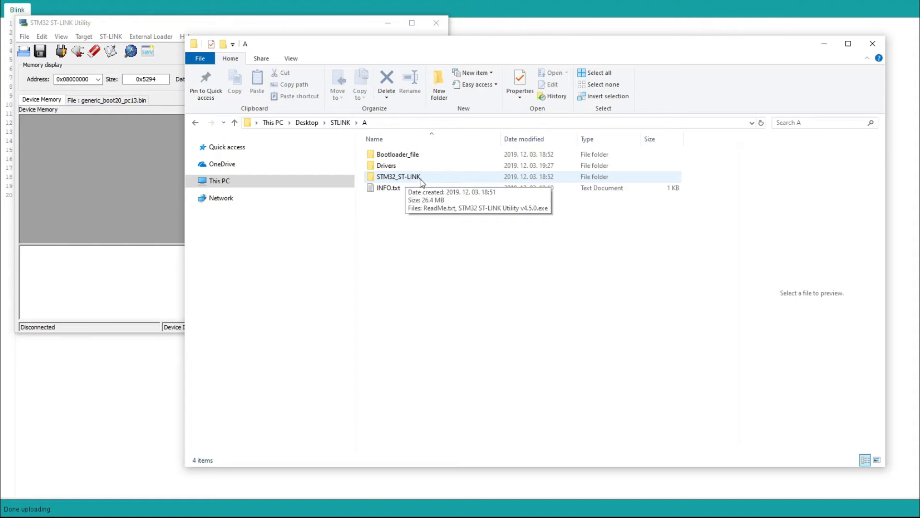
# - Browse into Drivers > STSW-Link009 and preview the stlink_winusb_install.bat script
pyautogui.doubleClick(398, 177)
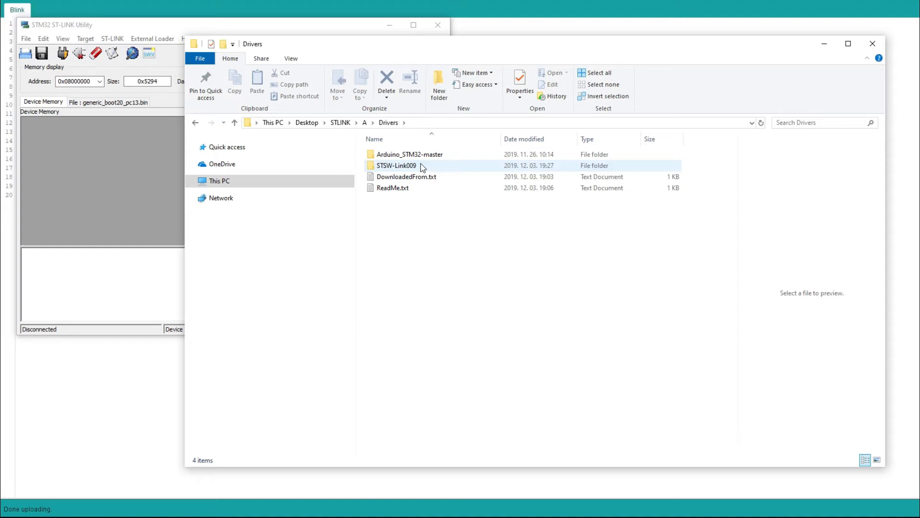
pyautogui.doubleClick(396, 164)
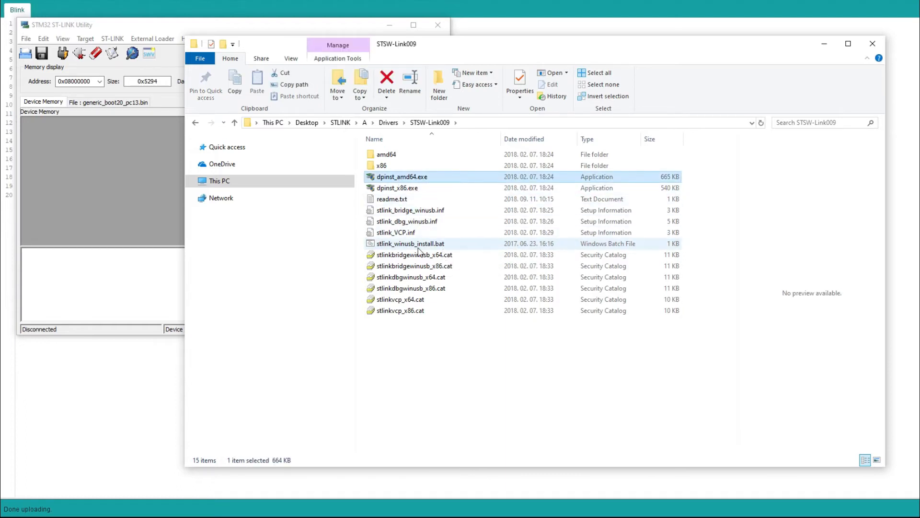
pyautogui.click(410, 243)
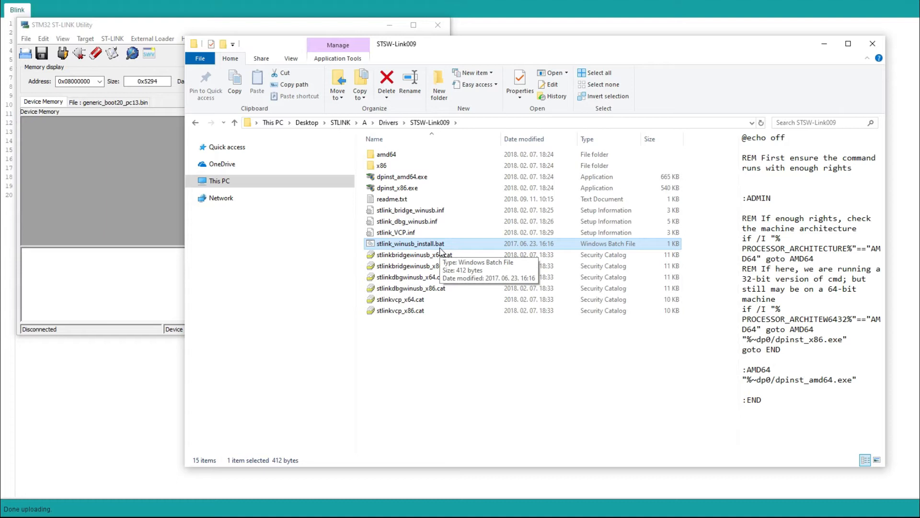
pyautogui.moveTo(443, 344)
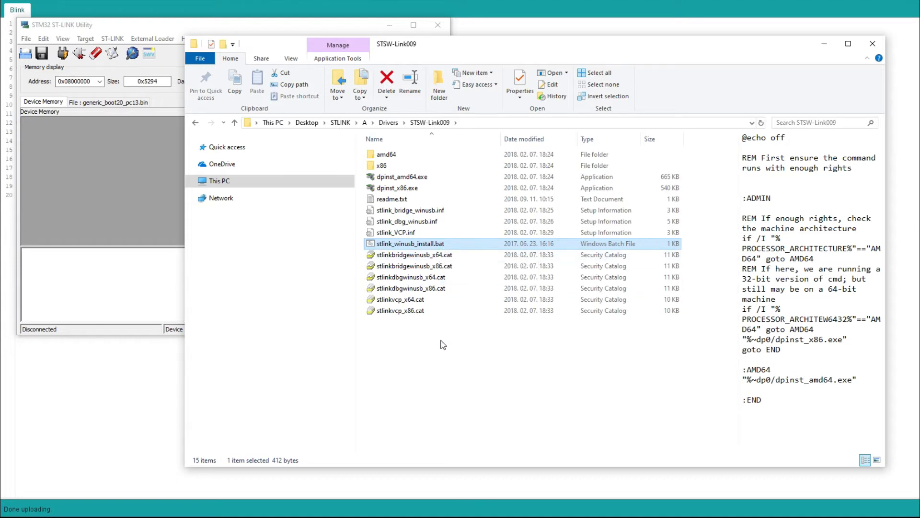
pyautogui.moveTo(447, 345)
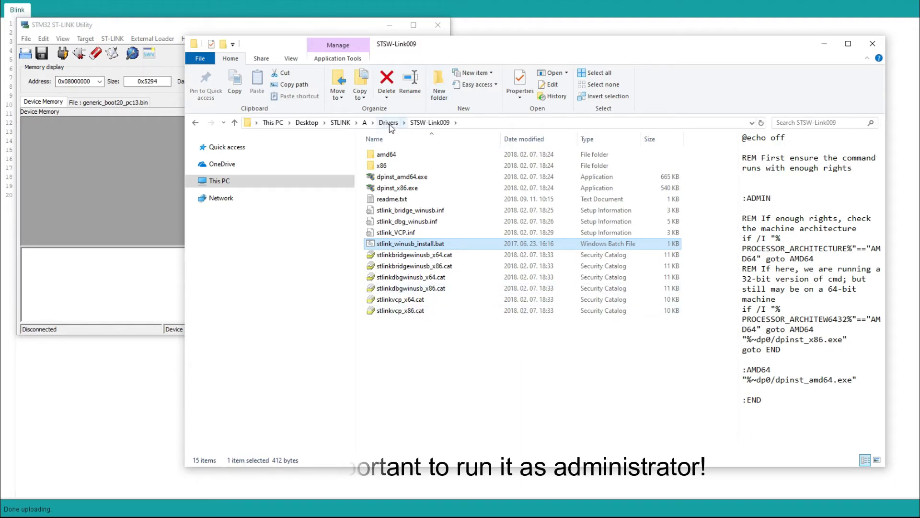
# - Browse Arduino_STM32-master > drivers > win install files, then return up to the A folder
pyautogui.click(389, 123)
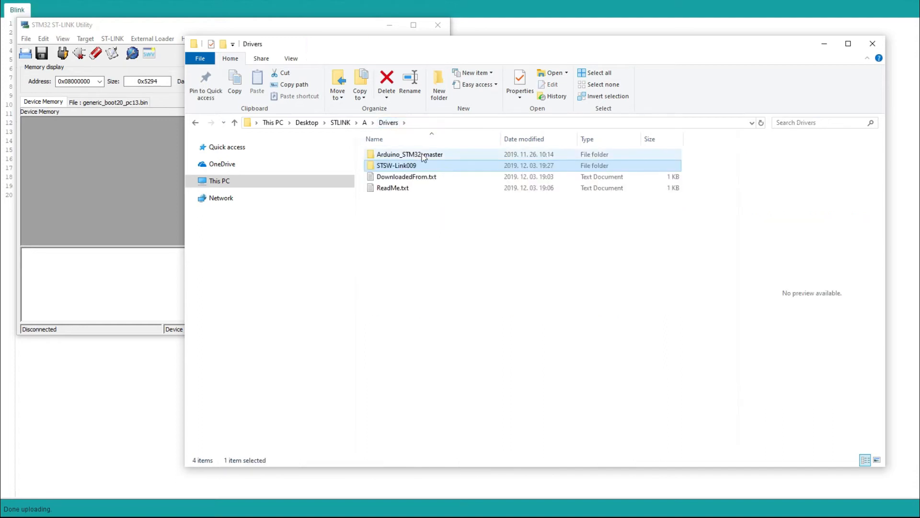
pyautogui.doubleClick(409, 154)
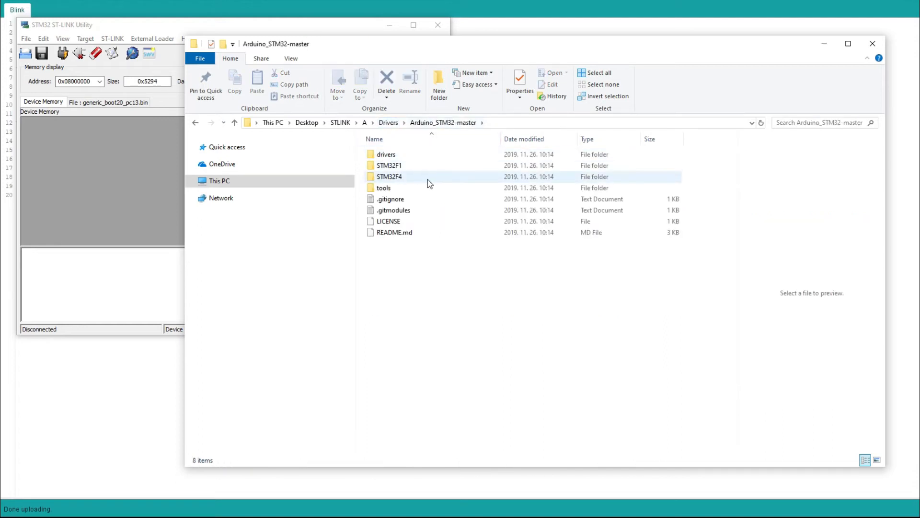
pyautogui.click(386, 154)
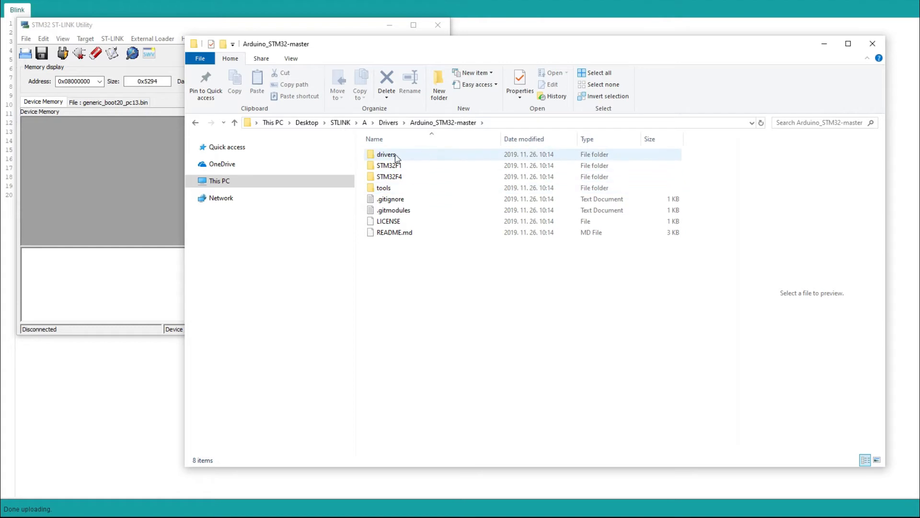
pyautogui.doubleClick(386, 154)
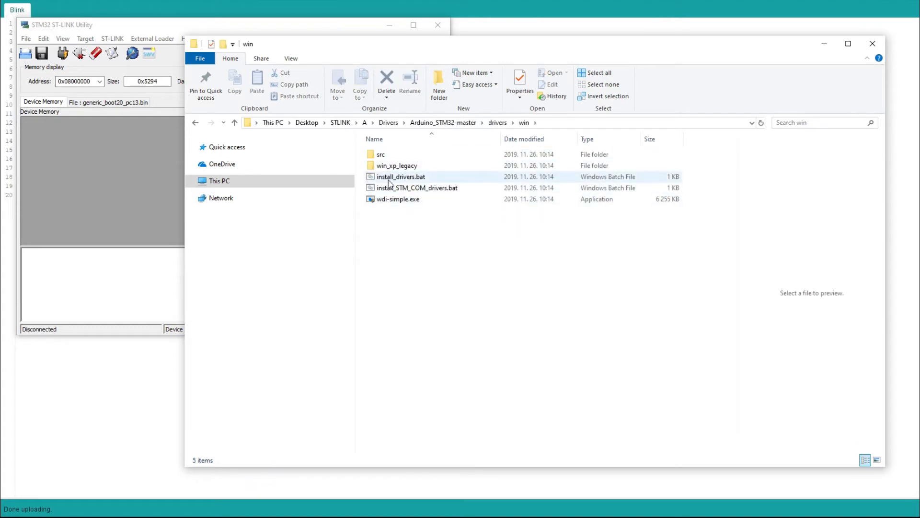
pyautogui.click(423, 318)
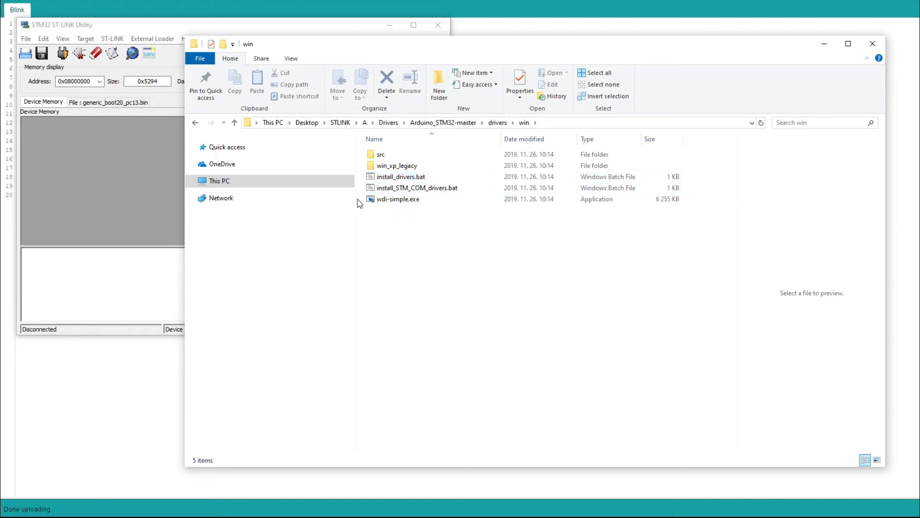
pyautogui.moveTo(463, 307)
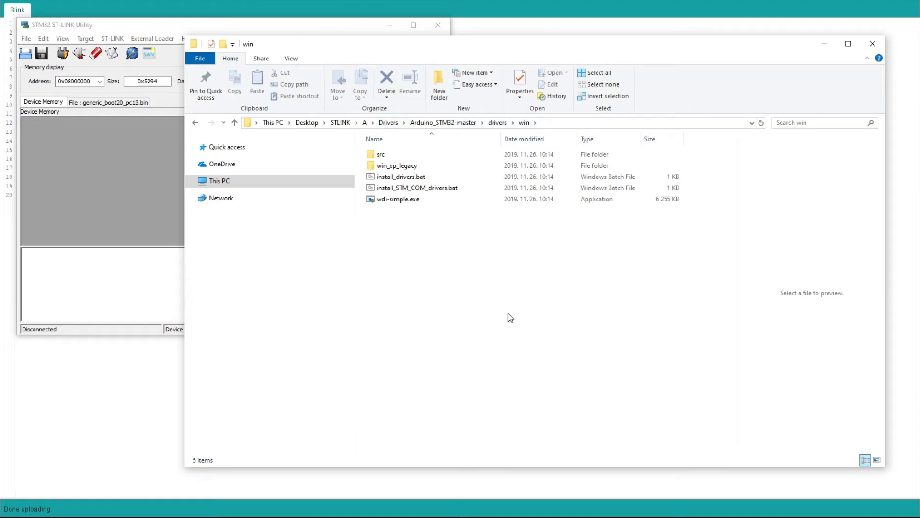
pyautogui.click(397, 164)
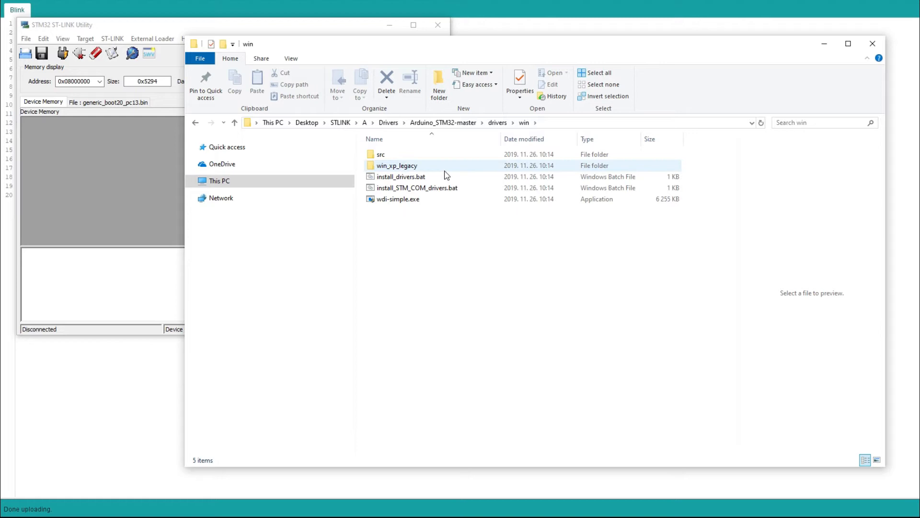
pyautogui.click(456, 265)
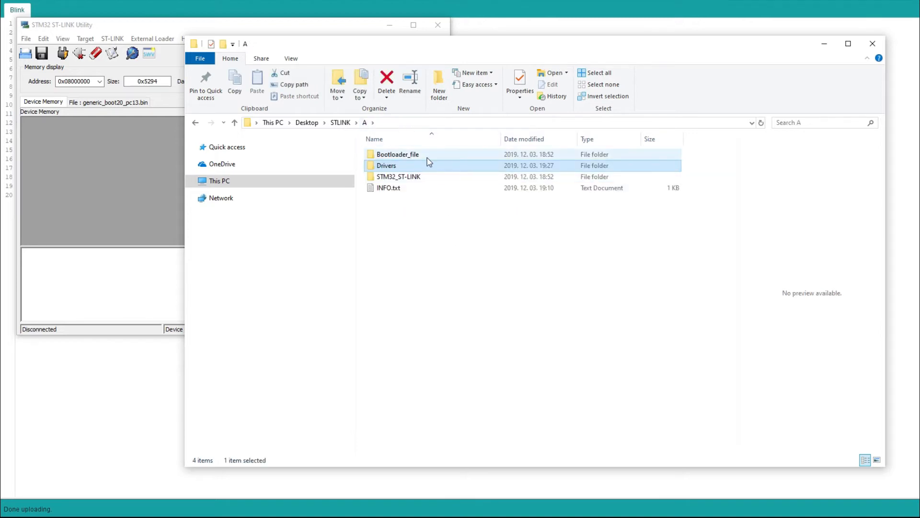
# - Enter the Bootloader_file folder holding generic_boot20_pc13.bin and ReadMe.txt
pyautogui.doubleClick(397, 154)
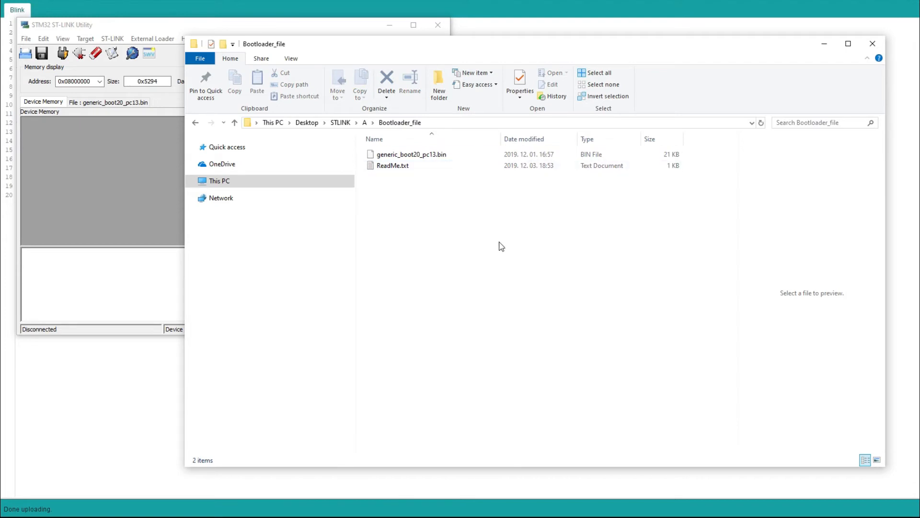
pyautogui.moveTo(575, 267)
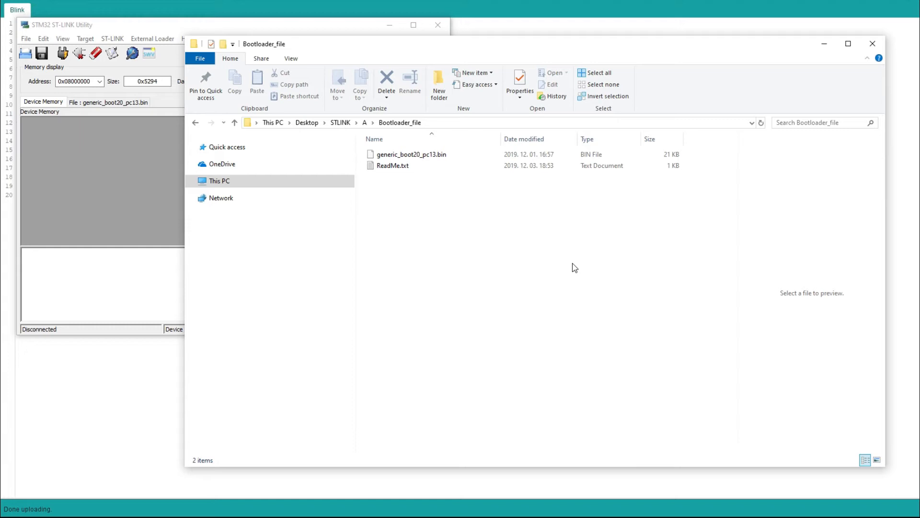
pyautogui.moveTo(543, 255)
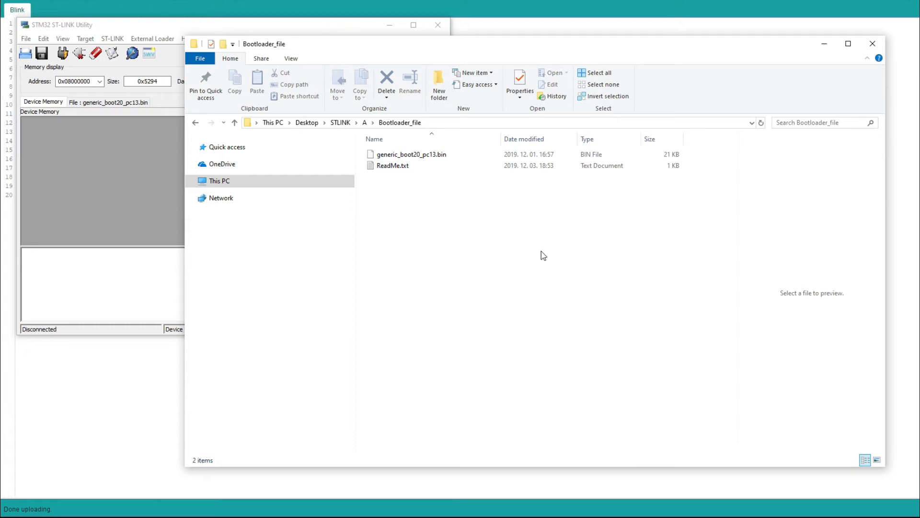
pyautogui.moveTo(410, 154)
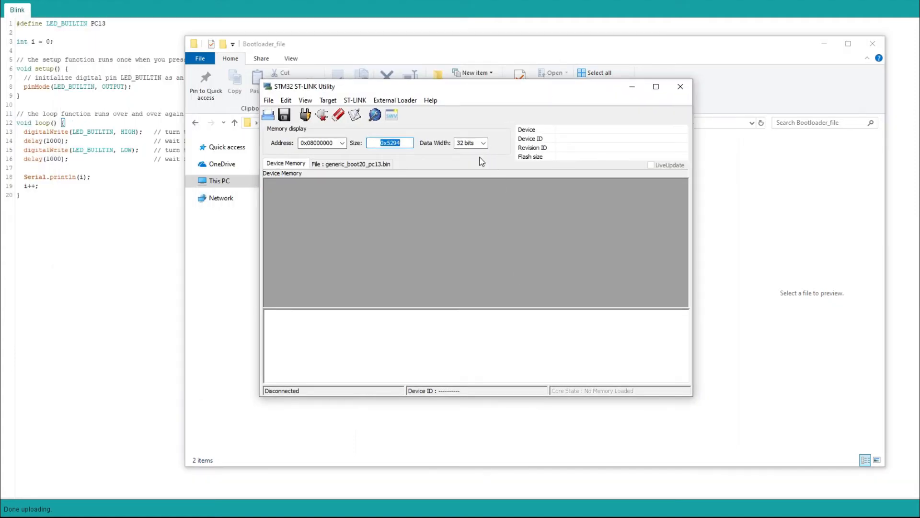
# - Load generic_boot20_pc13.bin and start Program & Verify for the connected STM32F10xx
pyautogui.click(269, 115)
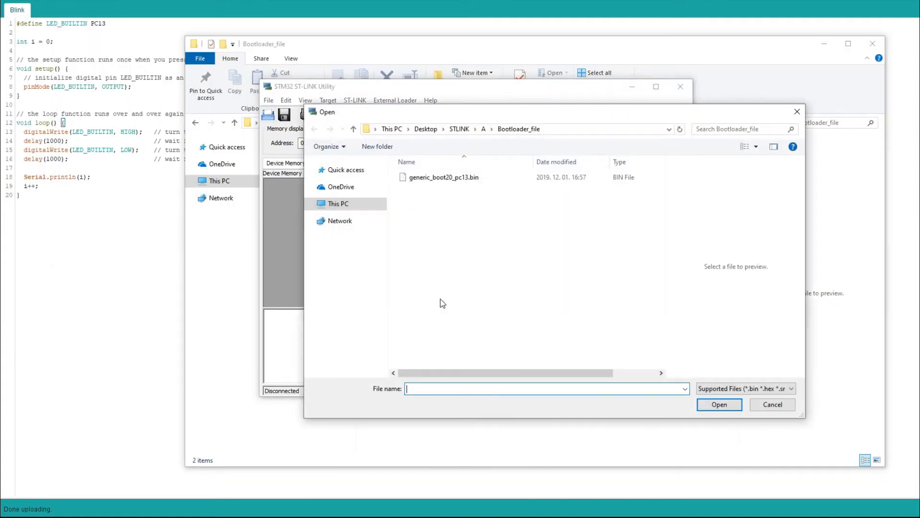
pyautogui.click(719, 404)
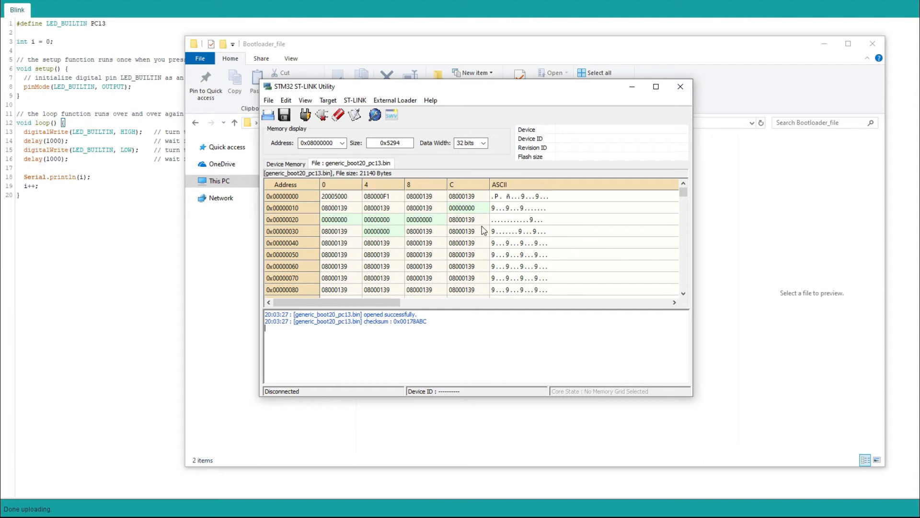
pyautogui.moveTo(497, 229)
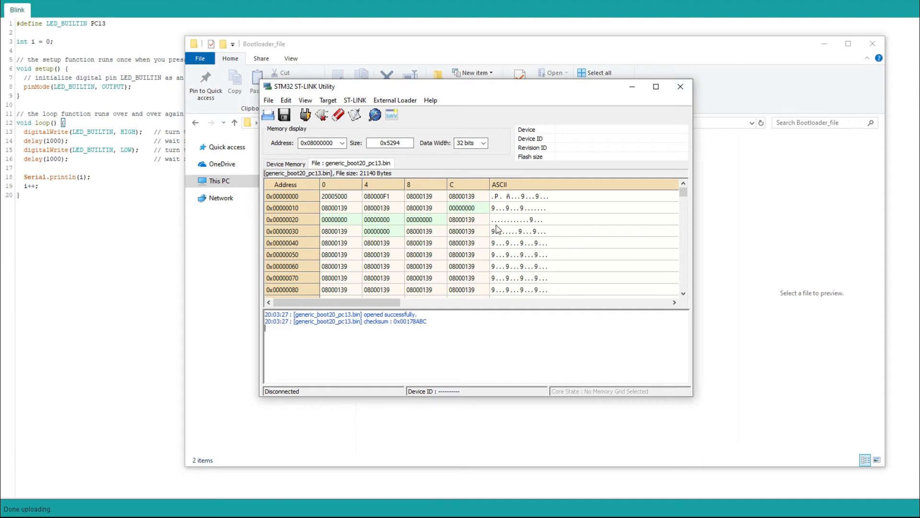
pyautogui.moveTo(396, 195)
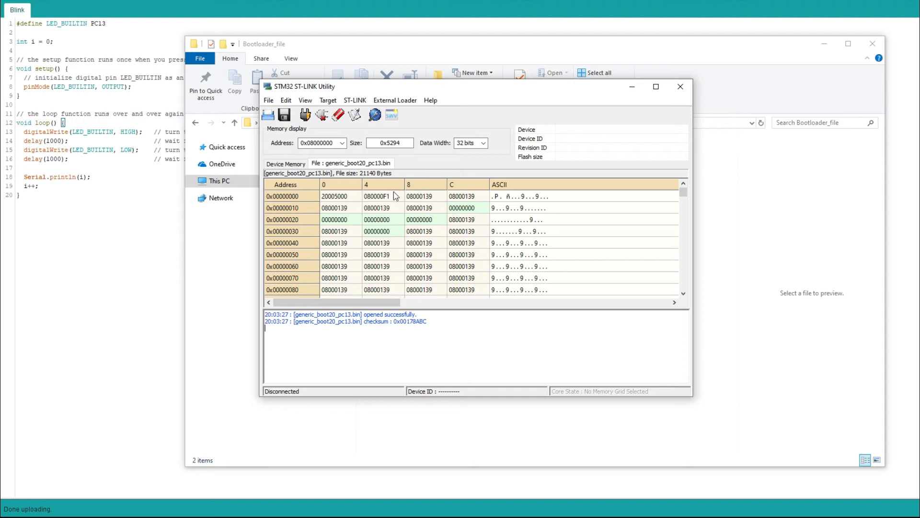
pyautogui.moveTo(355, 115)
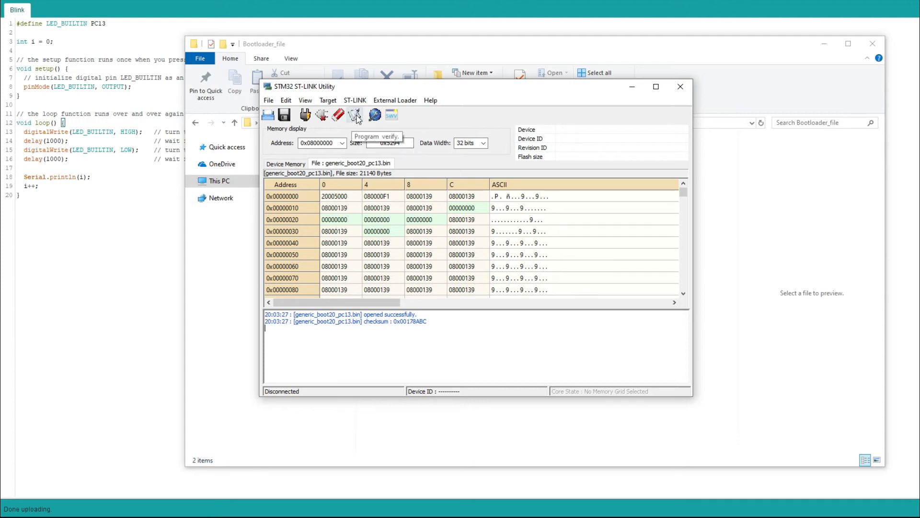
pyautogui.click(354, 114)
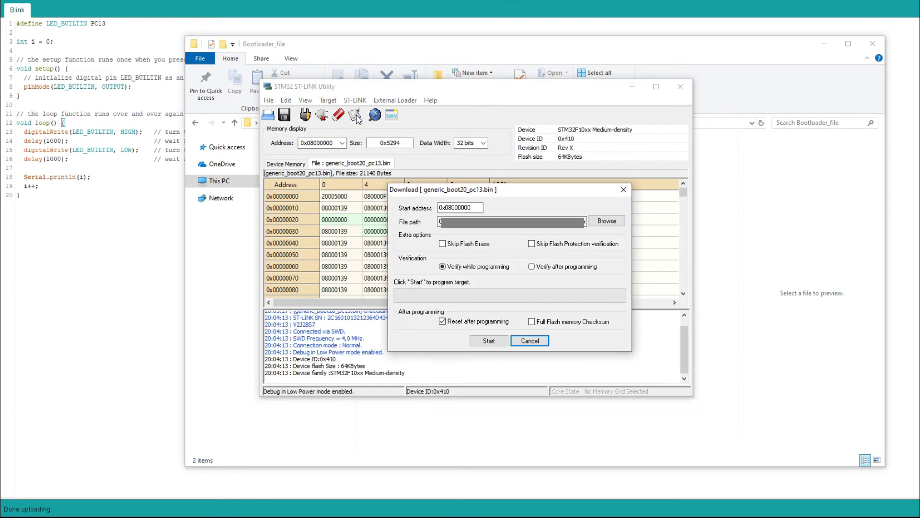
# - Start the download with Reset after programming, flashing and verifying the bootloader OK
pyautogui.click(489, 340)
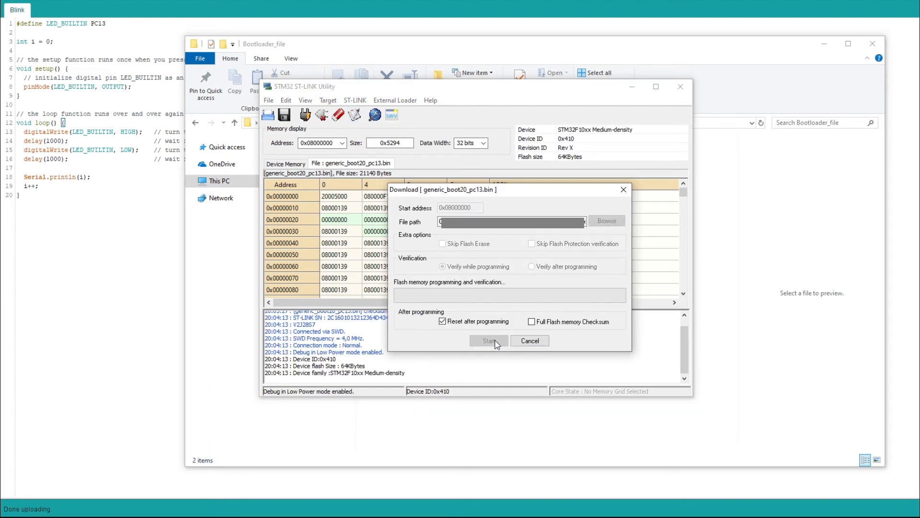
pyautogui.click(488, 340)
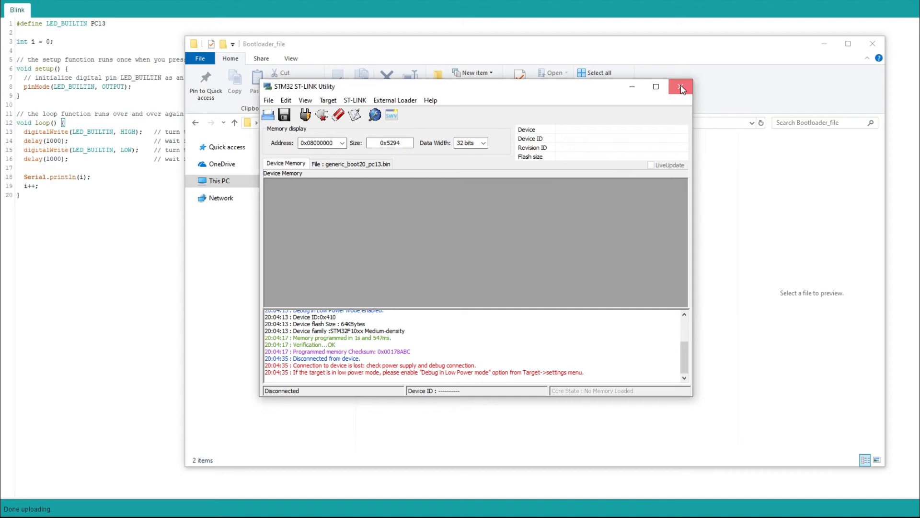
# - Close ST-LINK Utility and minimize File Explorer so the Blink sketch shows
pyautogui.click(680, 86)
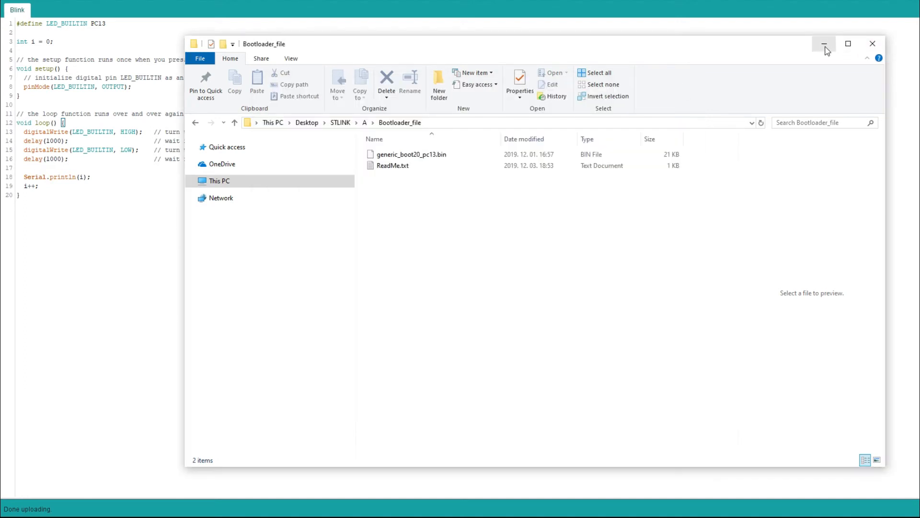
pyautogui.click(824, 44)
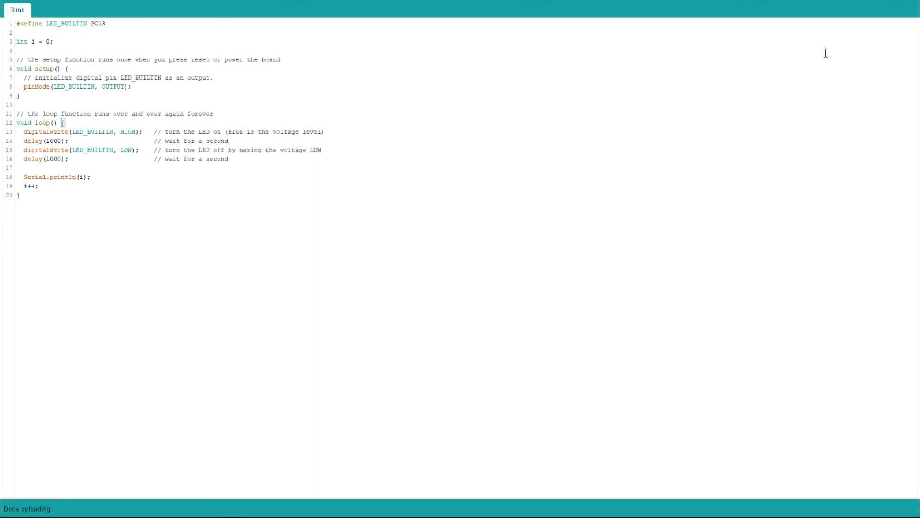
pyautogui.moveTo(827, 47)
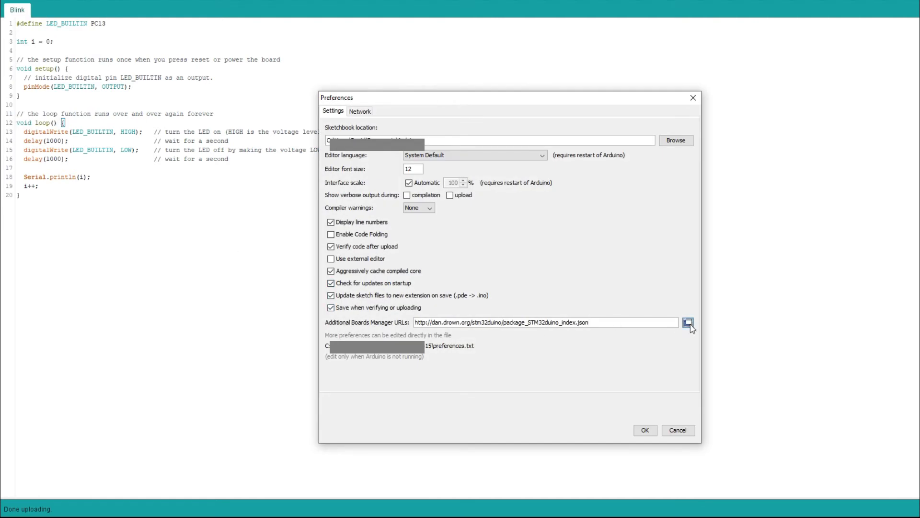
# - Confirm the dan.drown.org STM32duino URL in Additional Boards Manager URLs
pyautogui.click(688, 322)
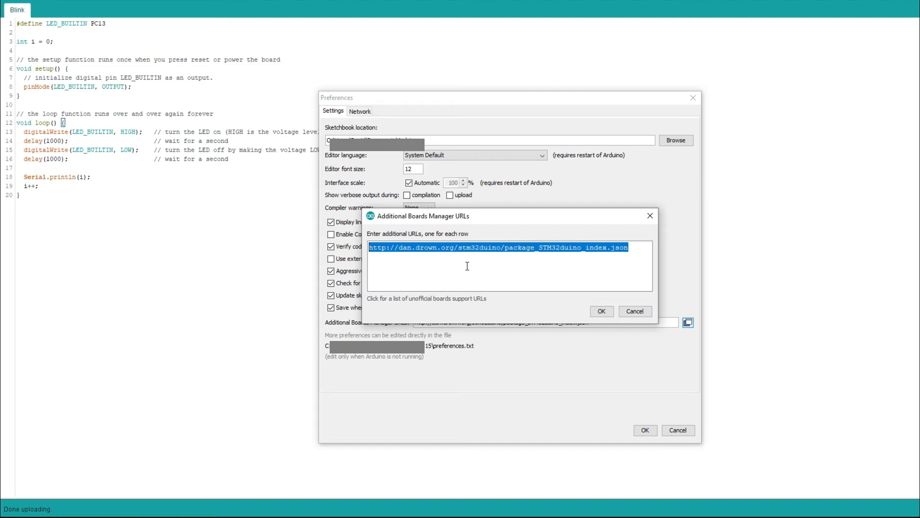
pyautogui.click(595, 256)
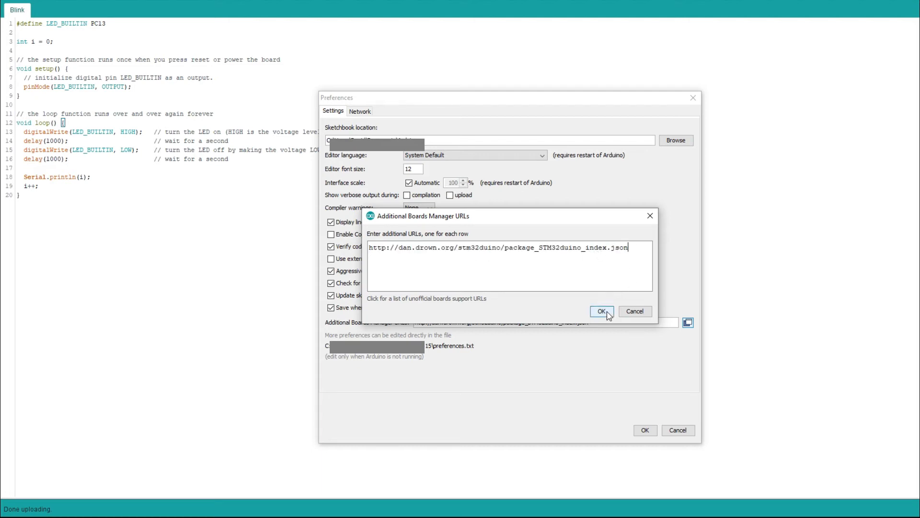
pyautogui.click(601, 311)
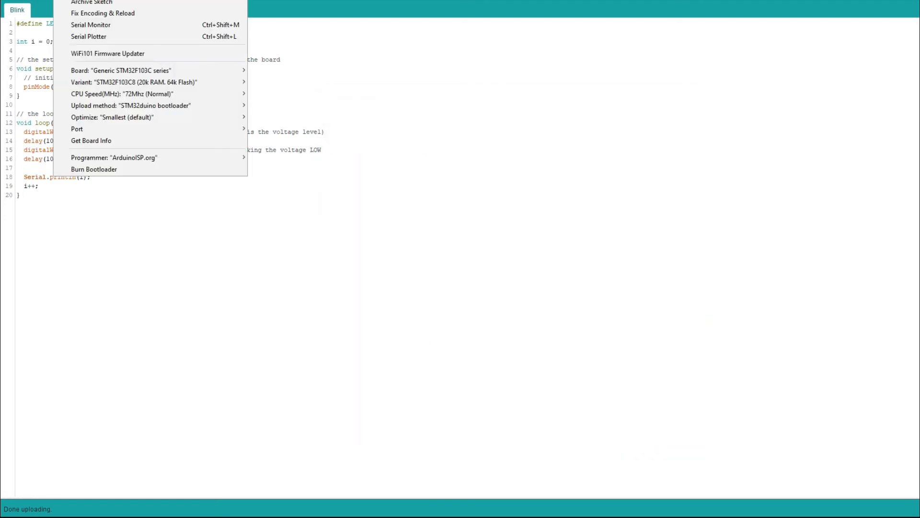
# - Select Generic STM32F103C series board with STM32duino bootloader upload method under Tools
pyautogui.click(121, 70)
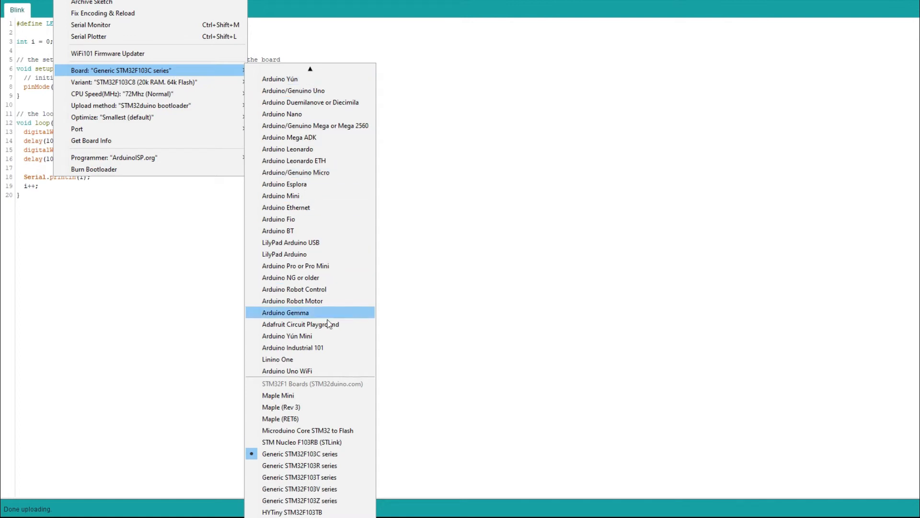
pyautogui.moveTo(337, 219)
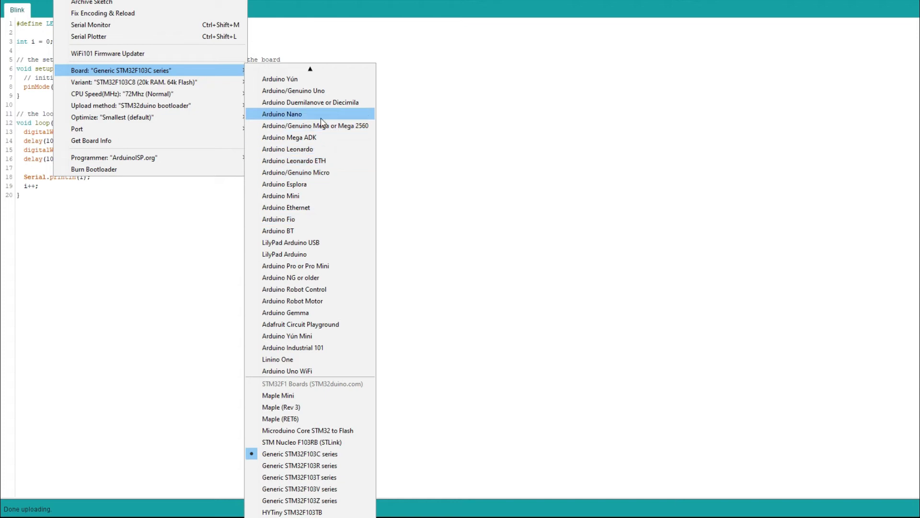
pyautogui.scroll(-3)
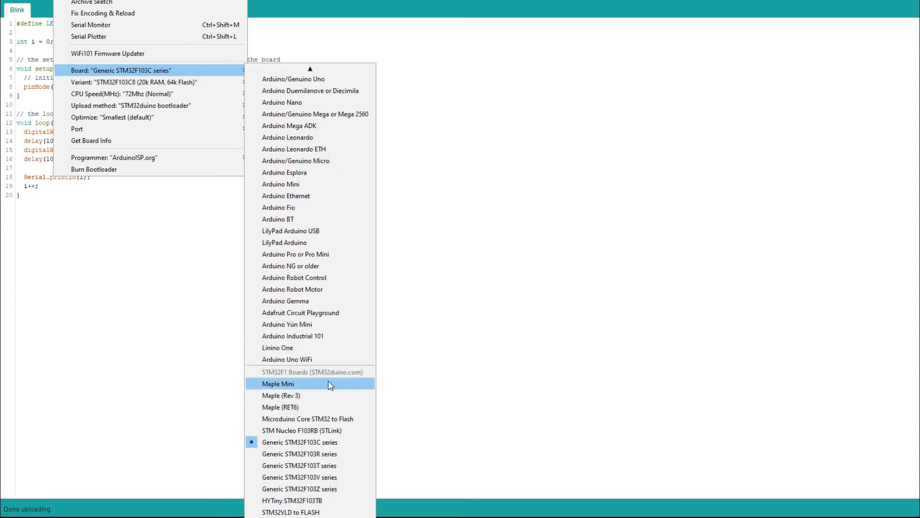
pyautogui.moveTo(299, 453)
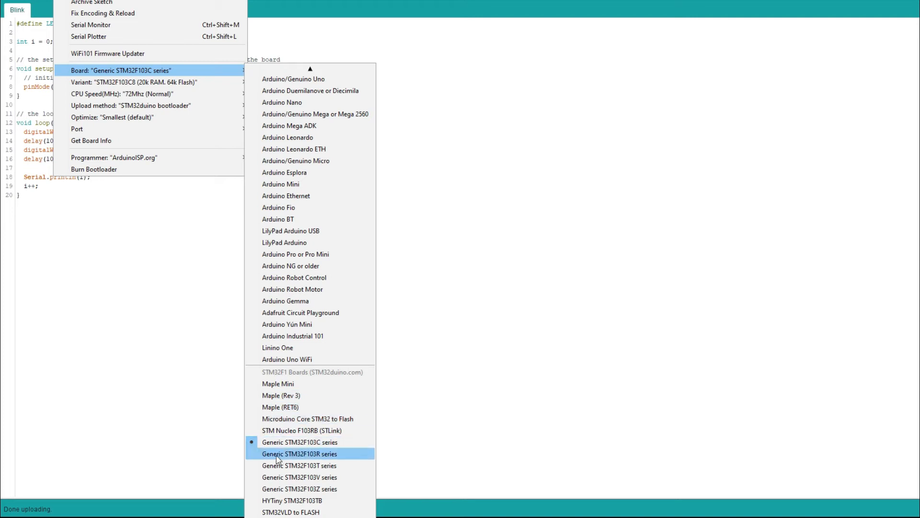
pyautogui.moveTo(305, 442)
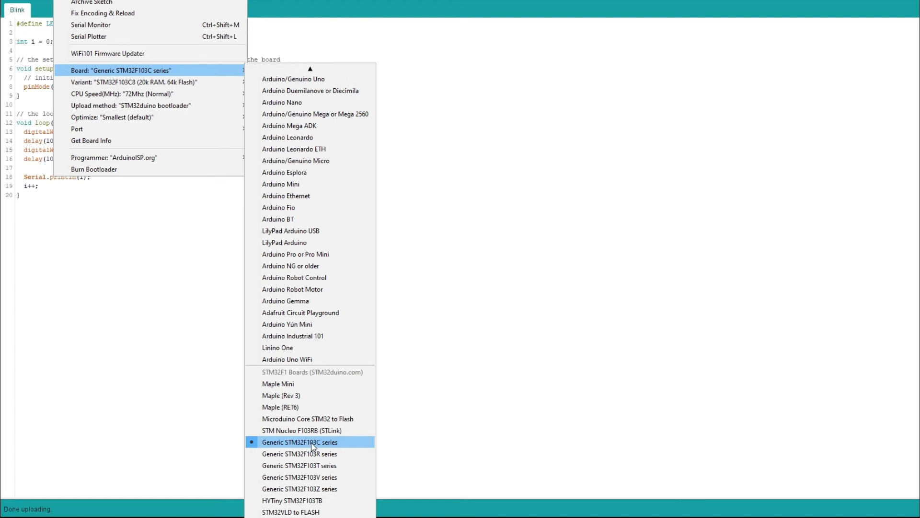
pyautogui.moveTo(322, 447)
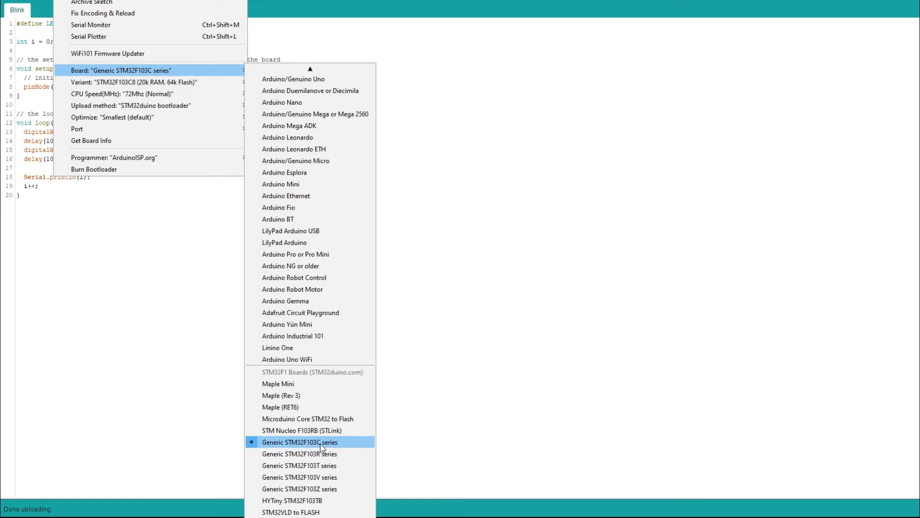
pyautogui.click(301, 442)
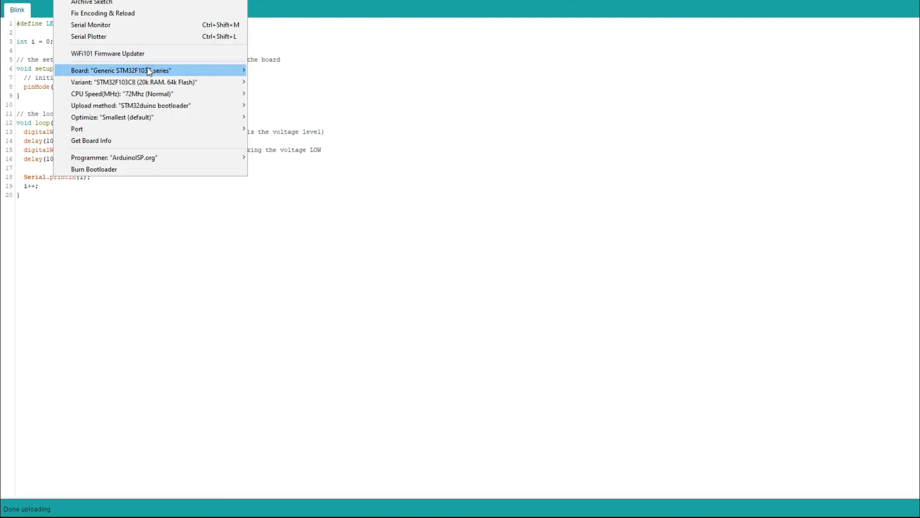
pyautogui.moveTo(130, 106)
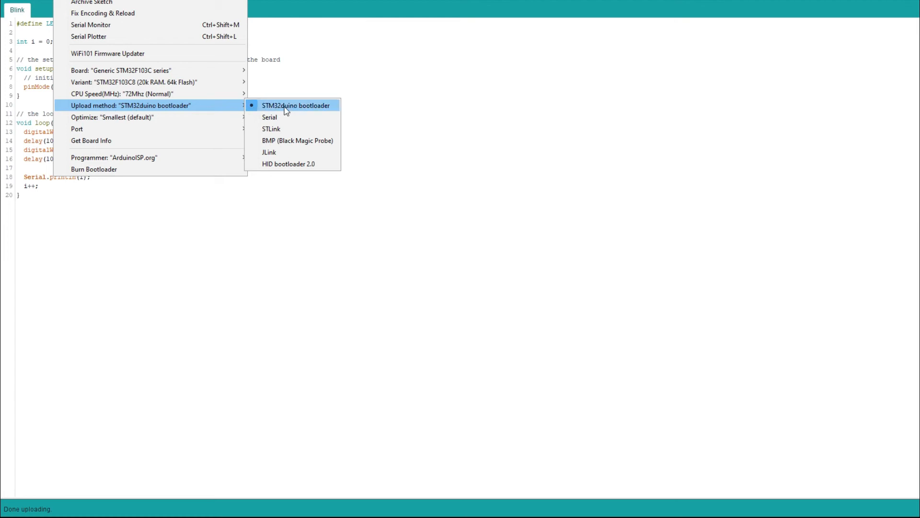
pyautogui.moveTo(303, 112)
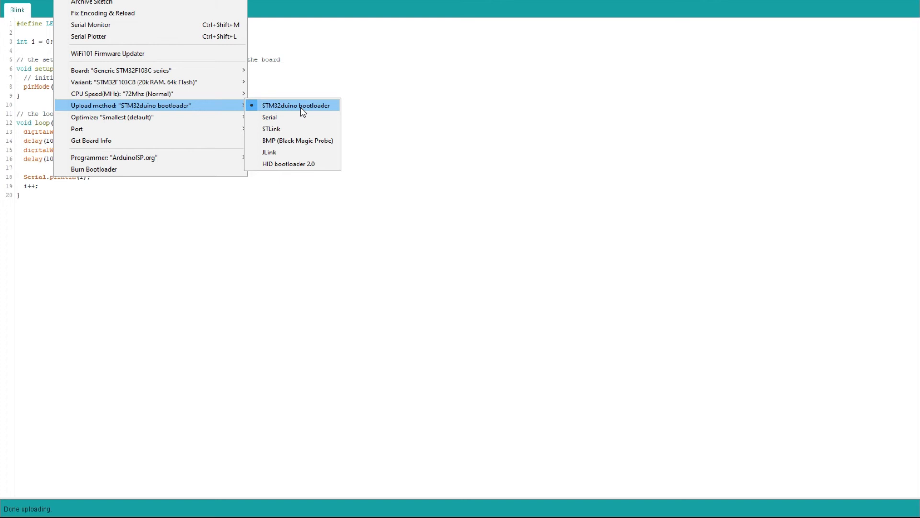
pyautogui.click(296, 105)
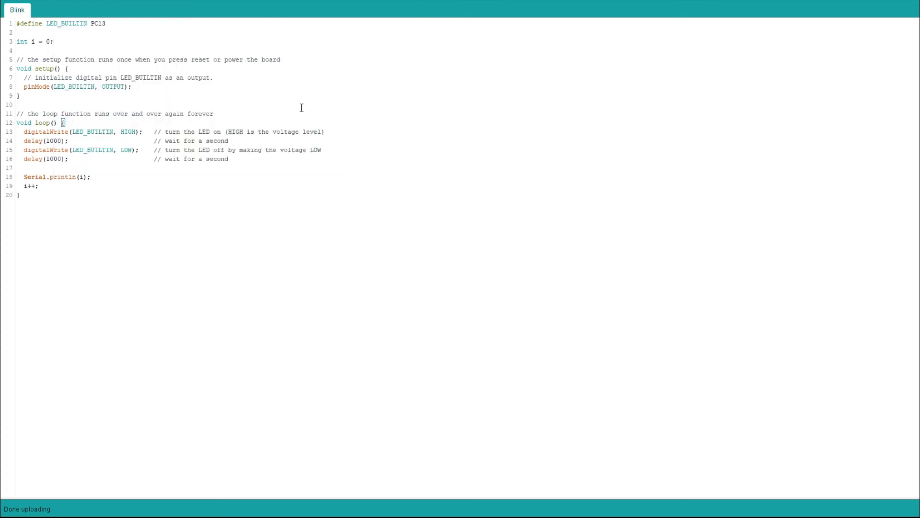
pyautogui.moveTo(380, 128)
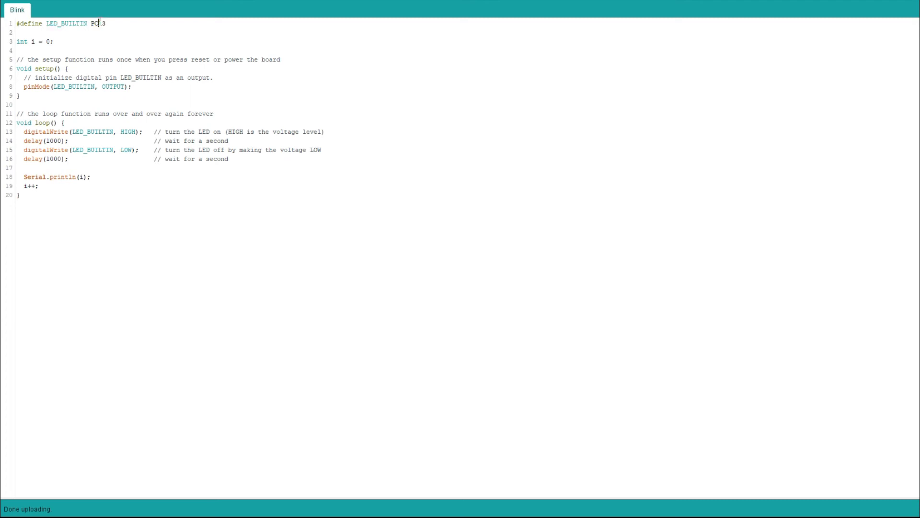
pyautogui.doubleClick(96, 23)
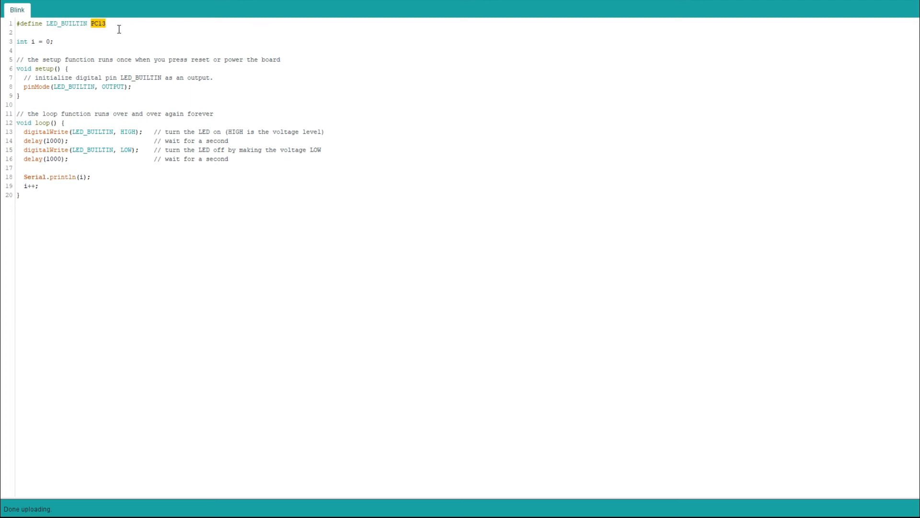
pyautogui.doubleClick(68, 24)
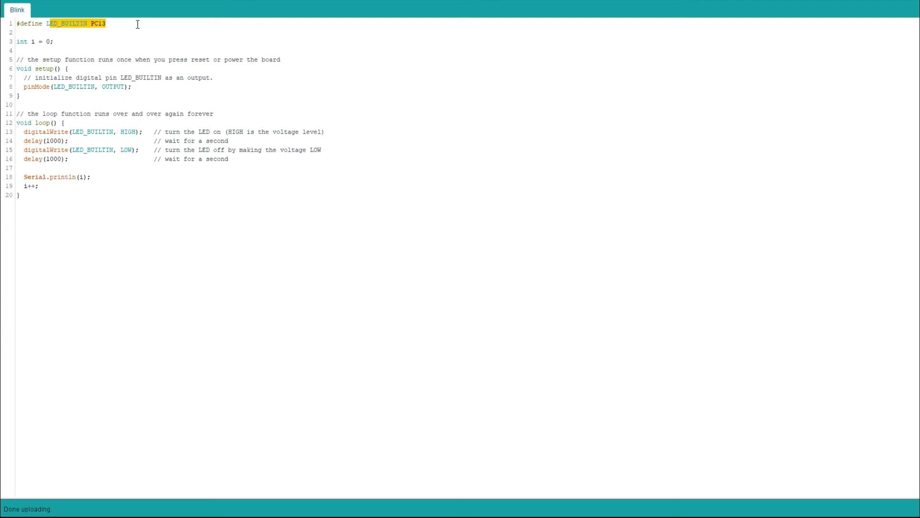
pyautogui.click(37, 42)
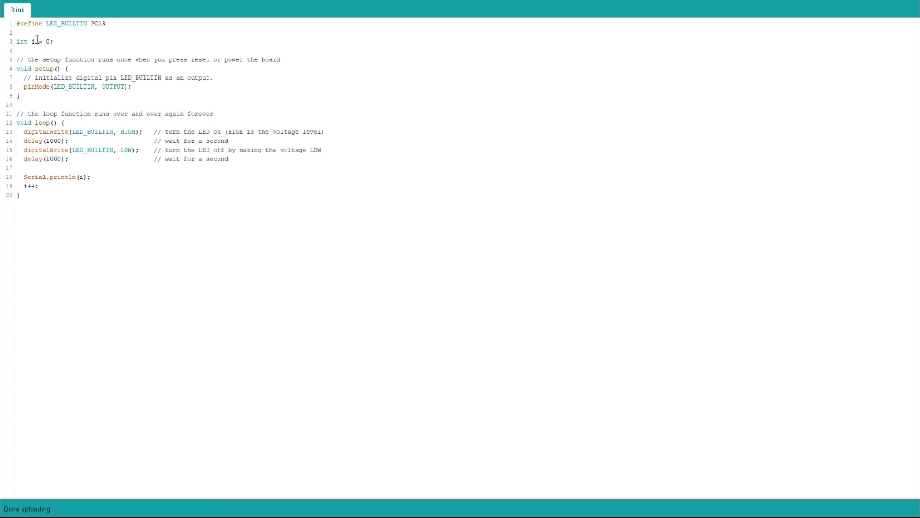
pyautogui.doubleClick(32, 41)
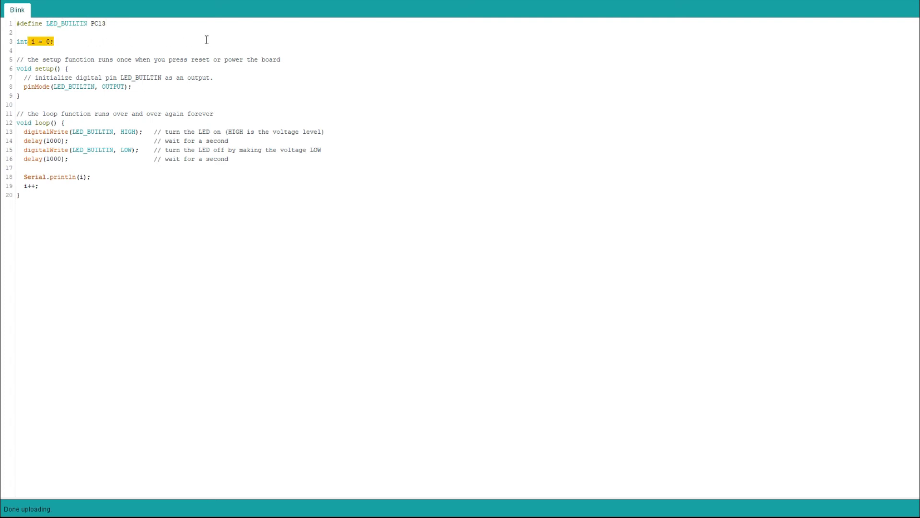
pyautogui.click(26, 131)
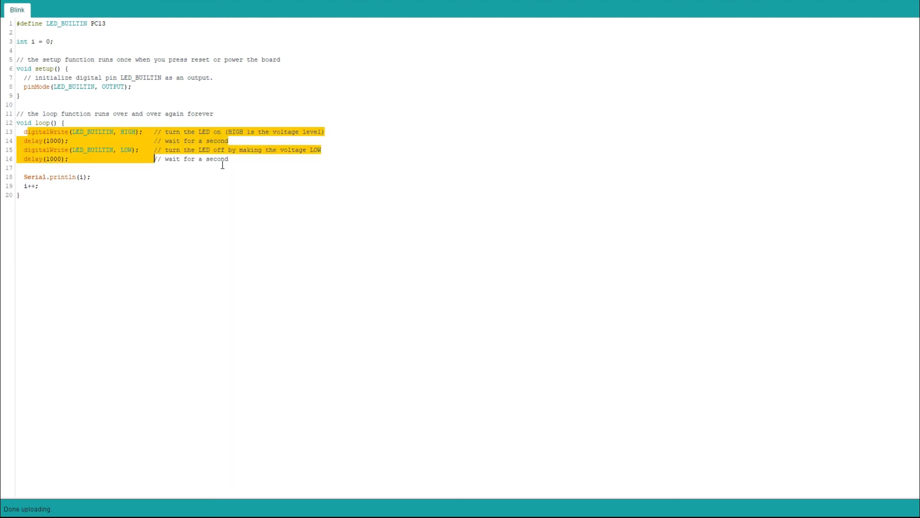
pyautogui.click(81, 177)
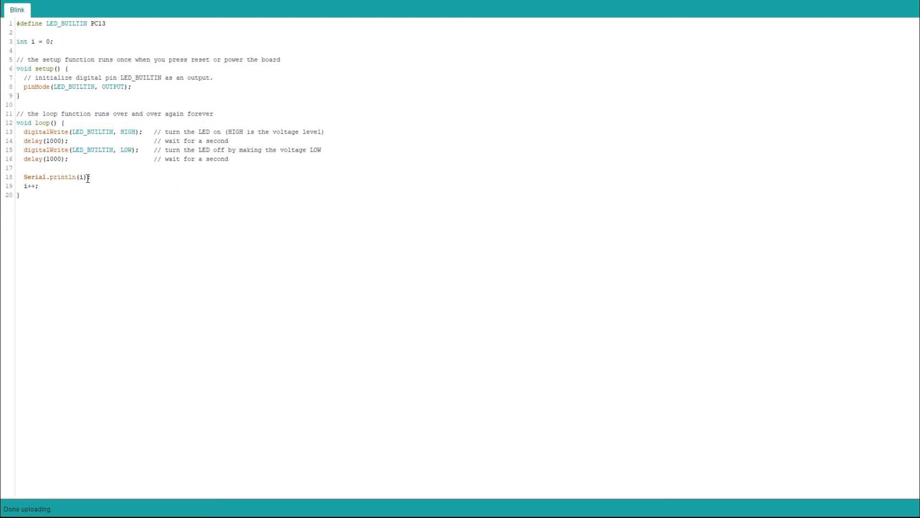
pyautogui.moveTo(108, 182)
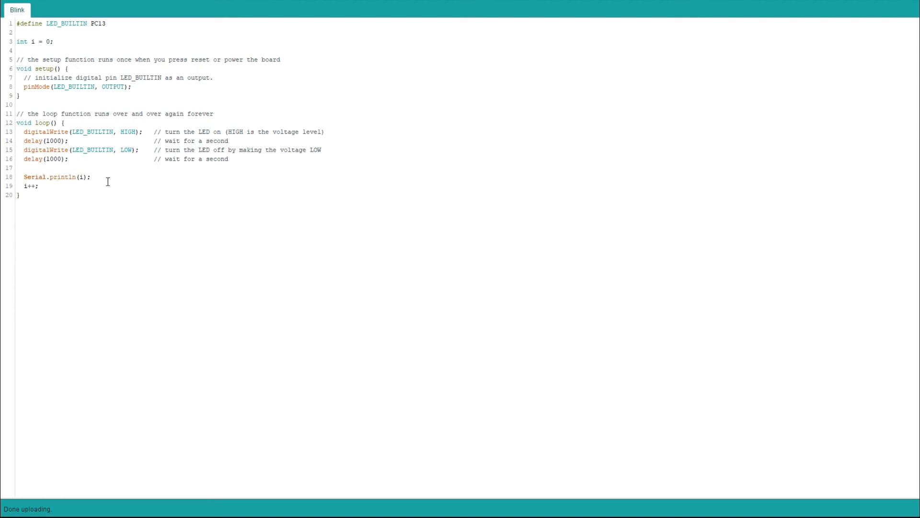
pyautogui.moveTo(91, 145)
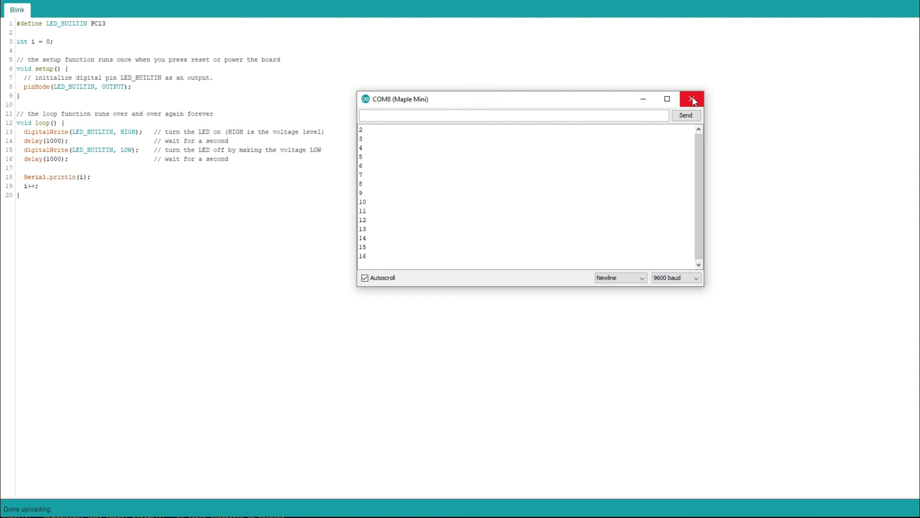
pyautogui.click(692, 98)
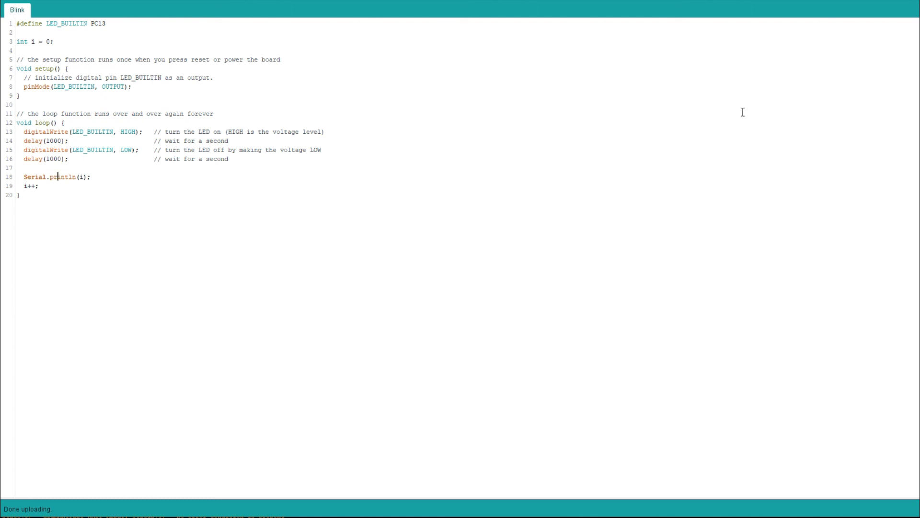
pyautogui.moveTo(696, 104)
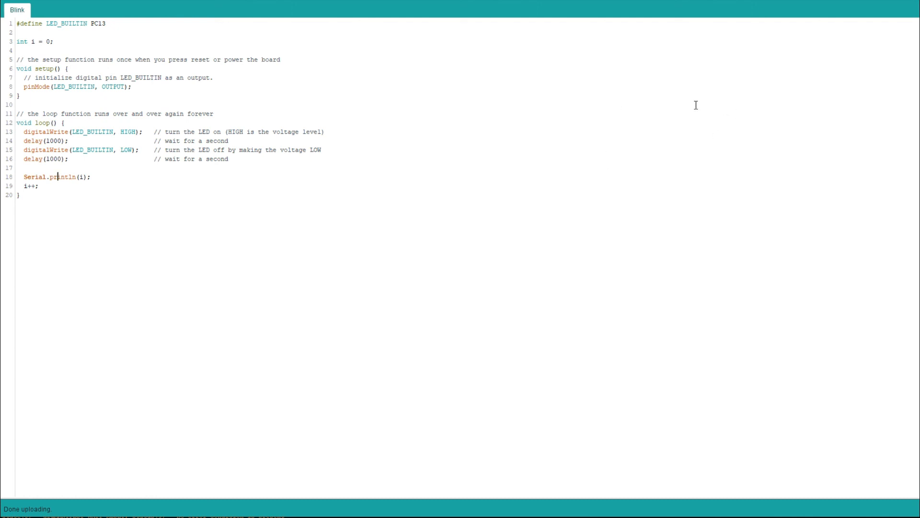